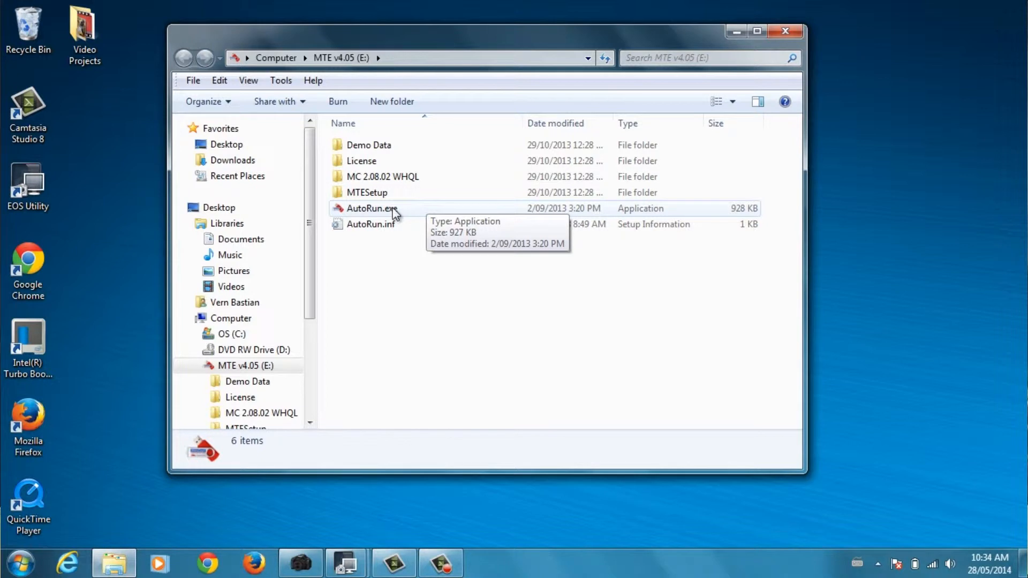
mouse_move(399, 213)
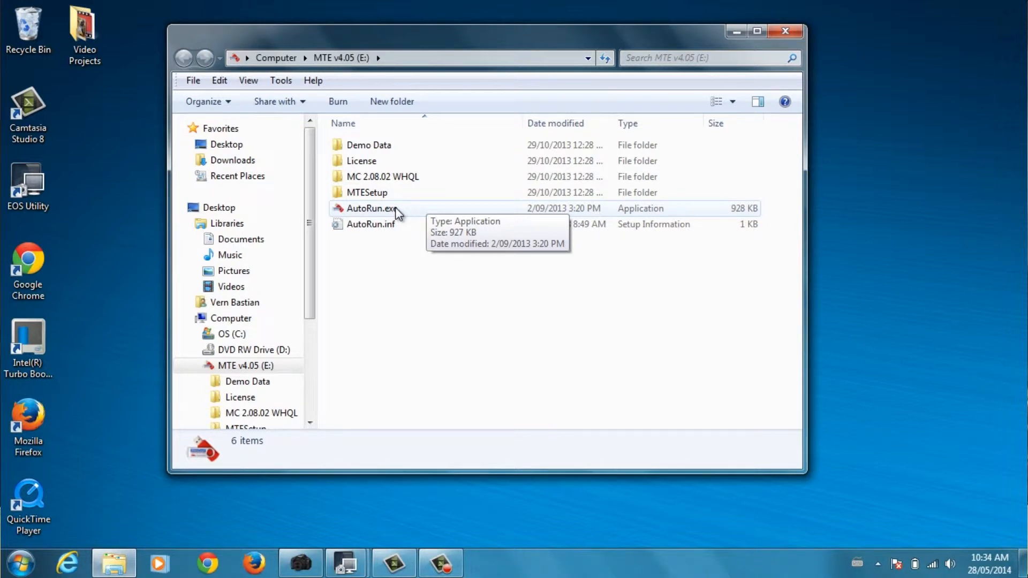
- Launch AutoRun.exe from the MTE v4.05 (E:) drive to bring up the MetroCount menu
click(372, 208)
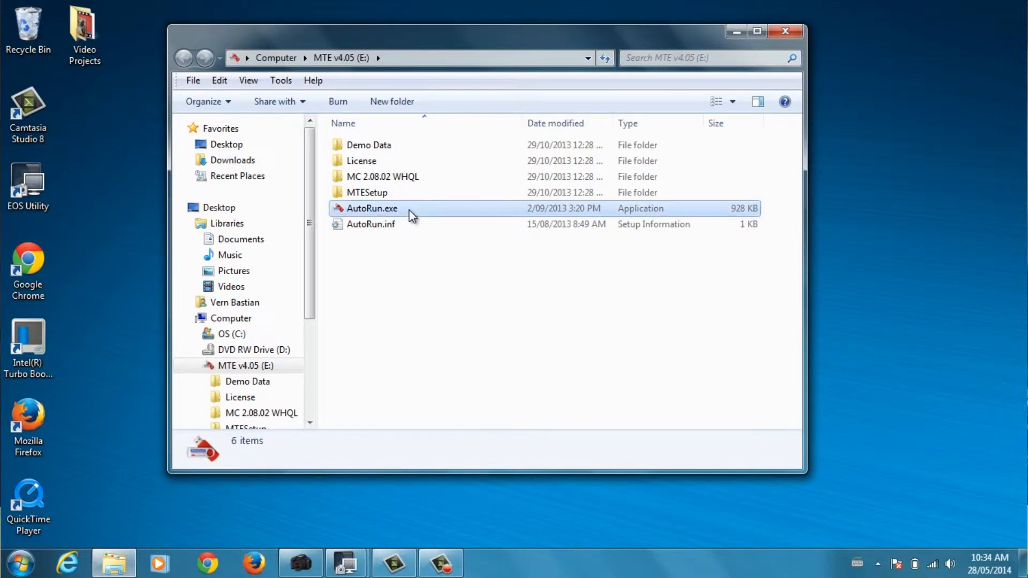
double_click(373, 208)
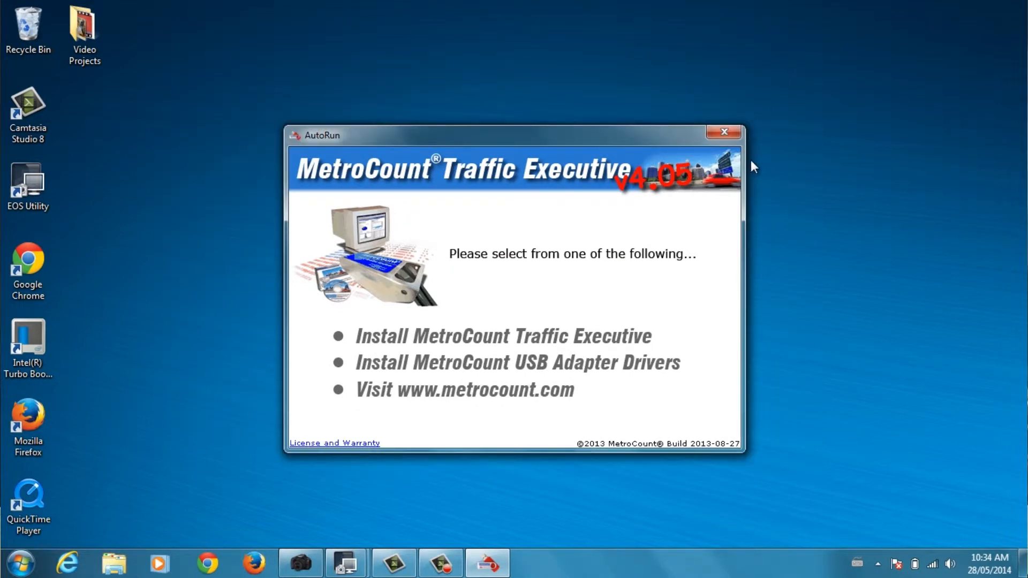
mouse_move(641, 342)
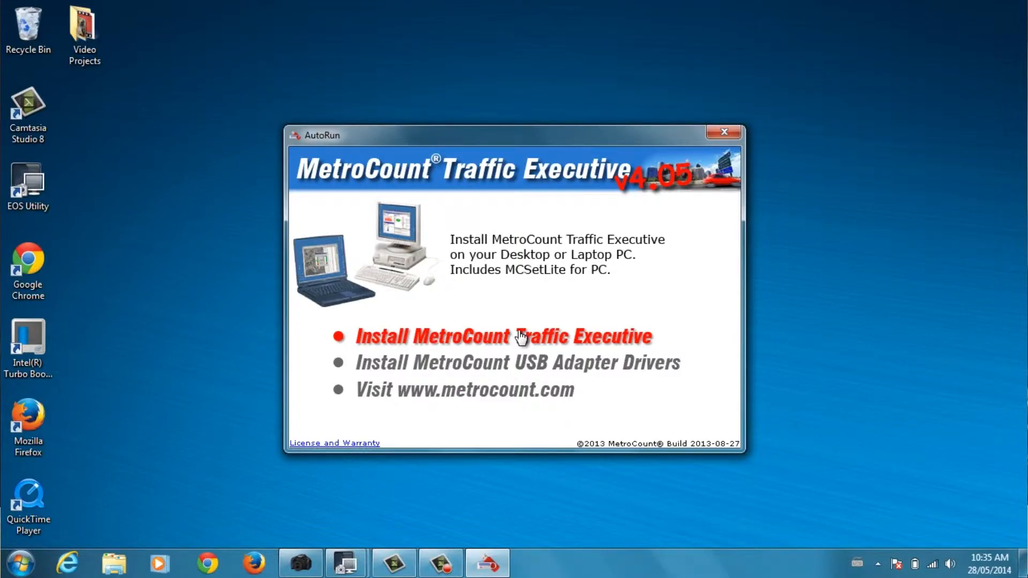
- Start the Traffic Executive install from AutoRun, reaching the MetroCount v405 Setup Wizard welcome page
click(503, 336)
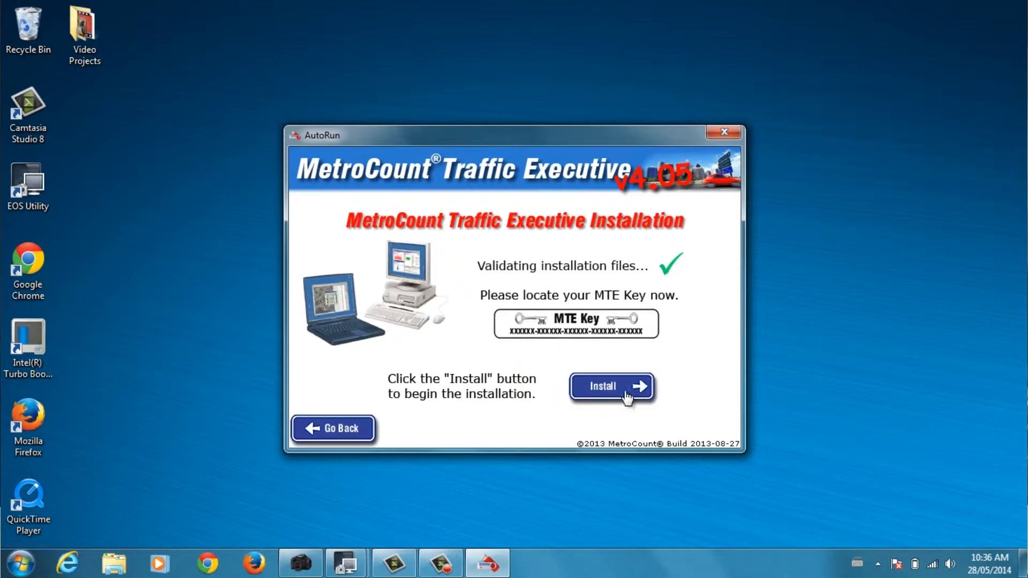
click(610, 387)
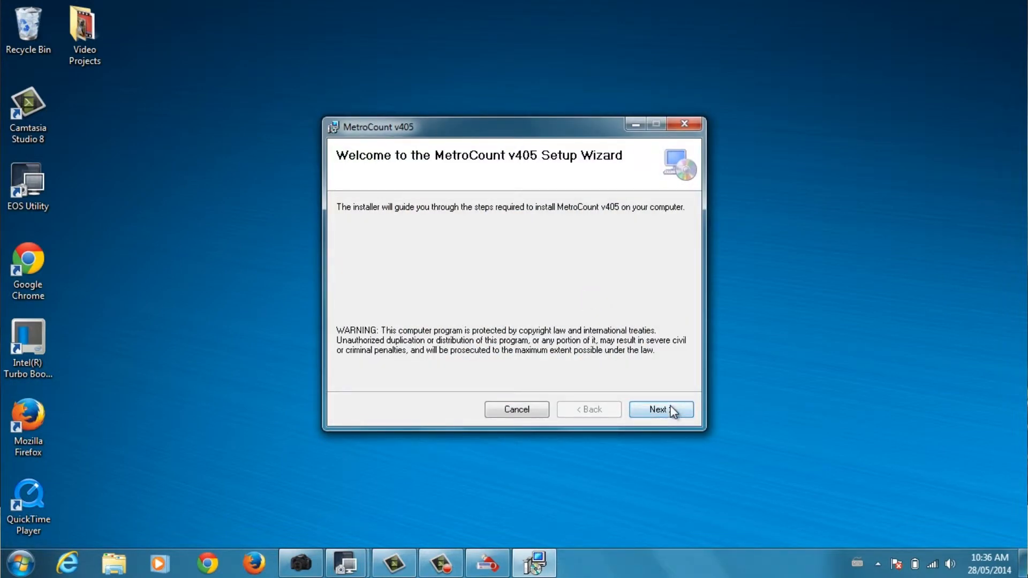
- Agree to the license and submit Name, Organization and MTE Key to reach the folder step
click(661, 409)
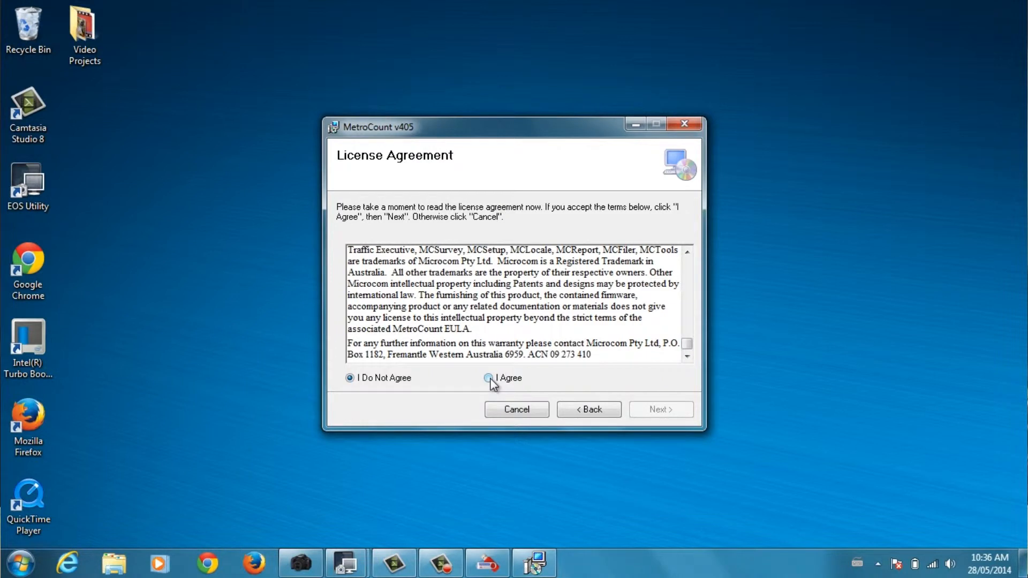
click(488, 378)
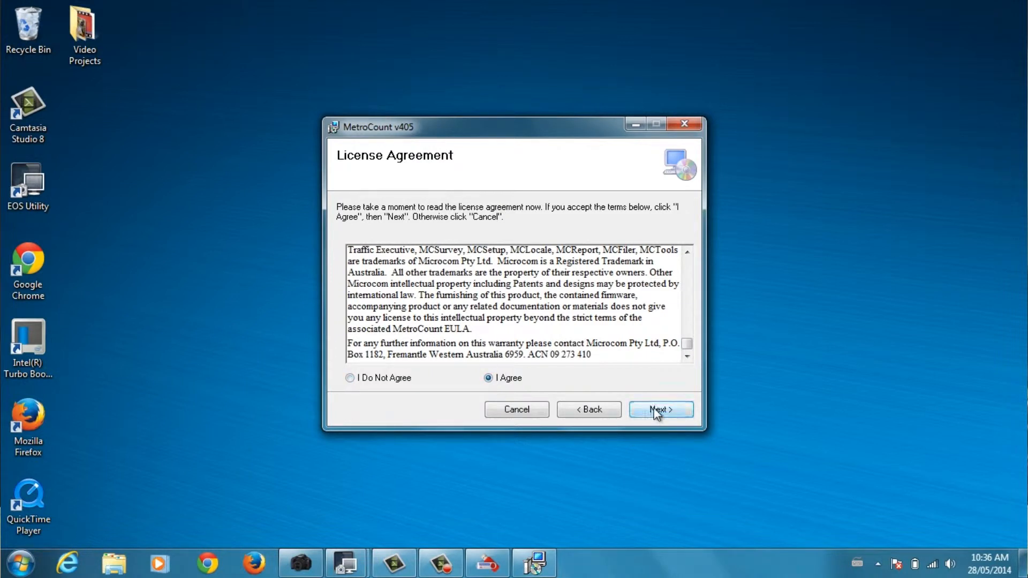
click(660, 409)
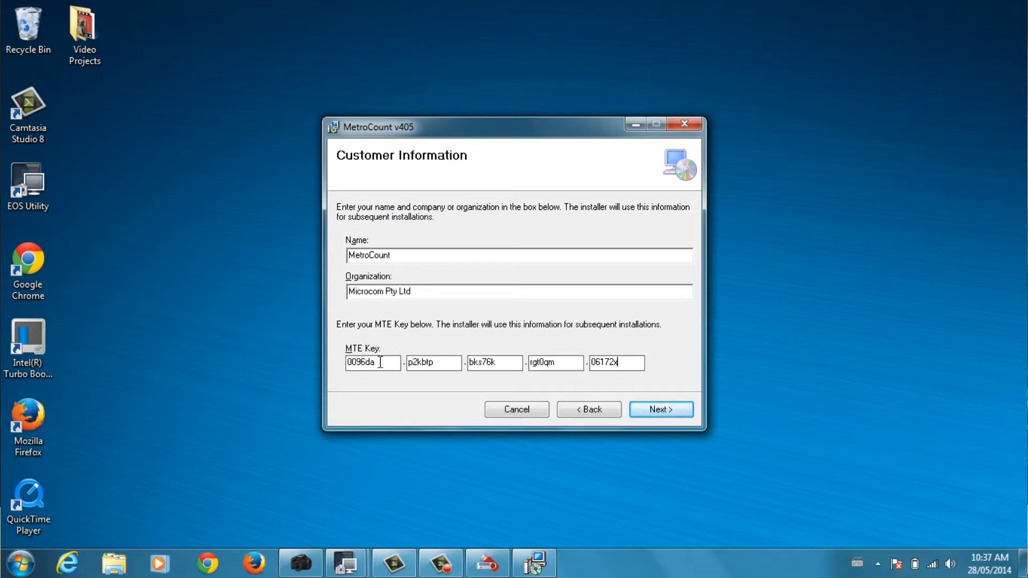
click(661, 409)
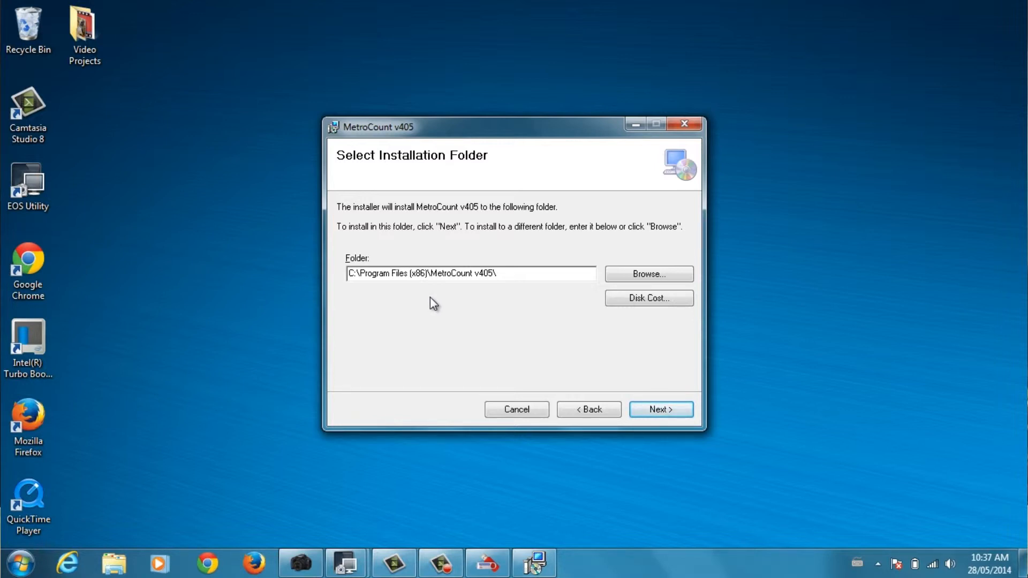
mouse_move(437, 310)
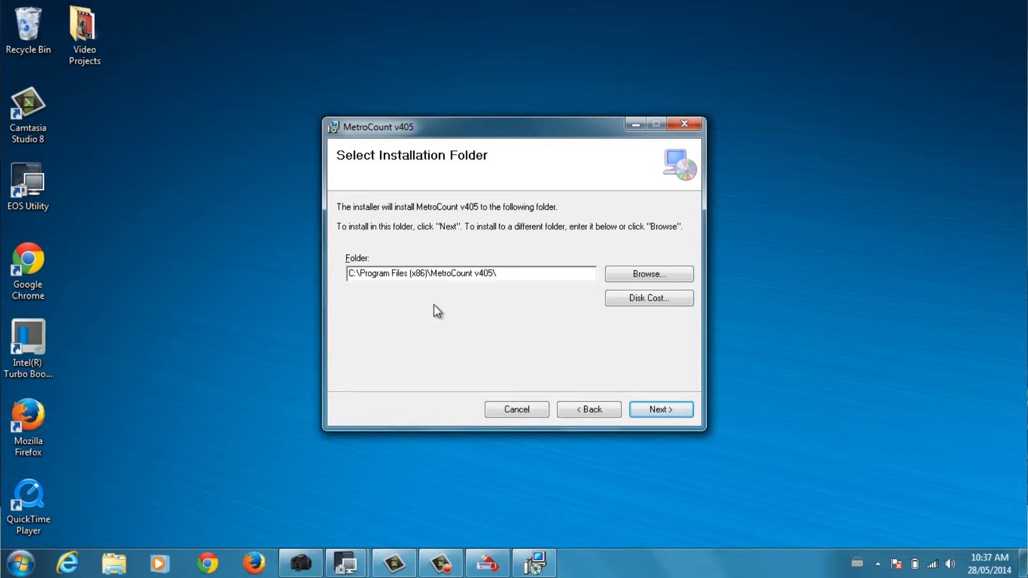
mouse_move(427, 313)
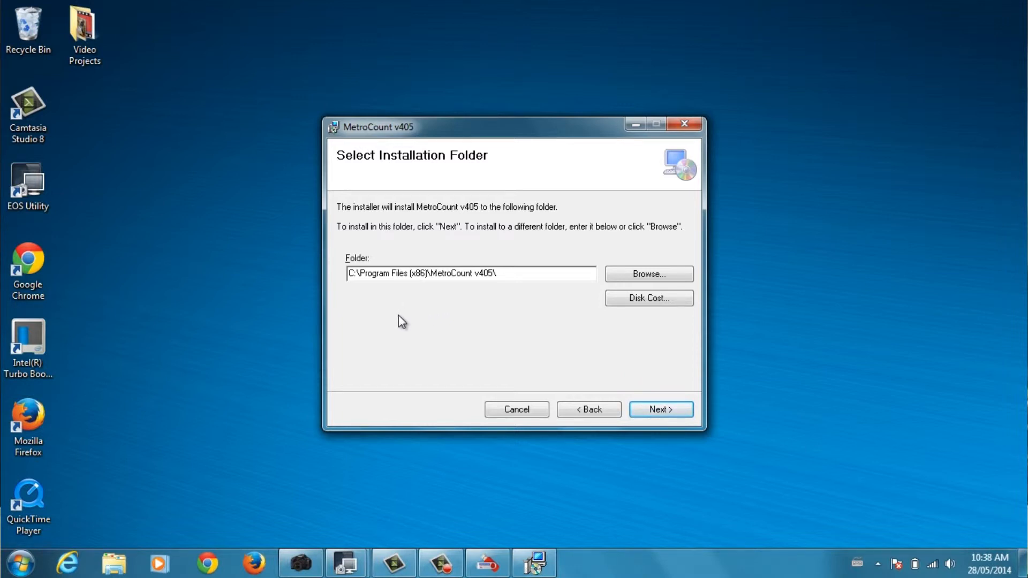
mouse_move(376, 310)
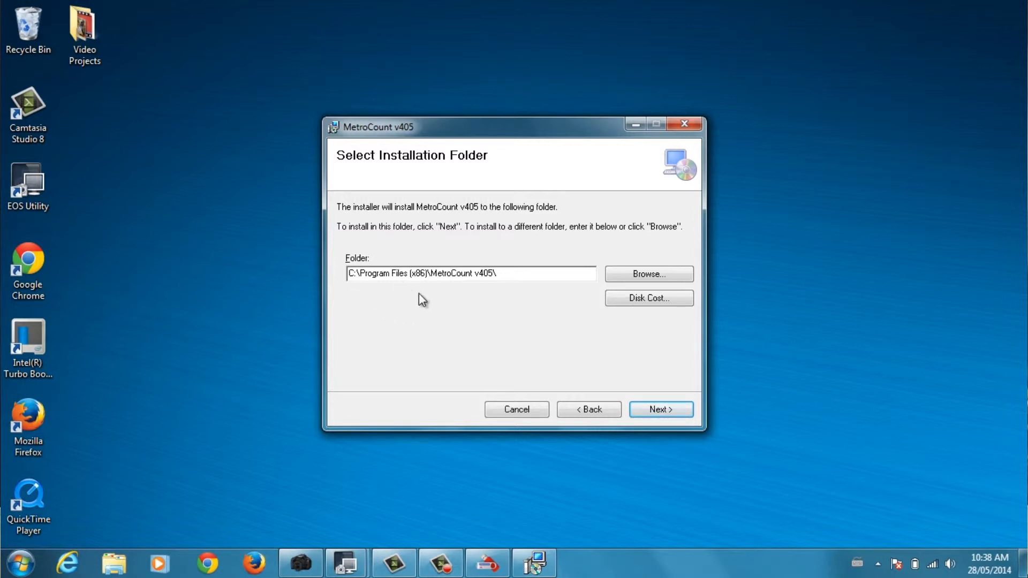
mouse_move(434, 296)
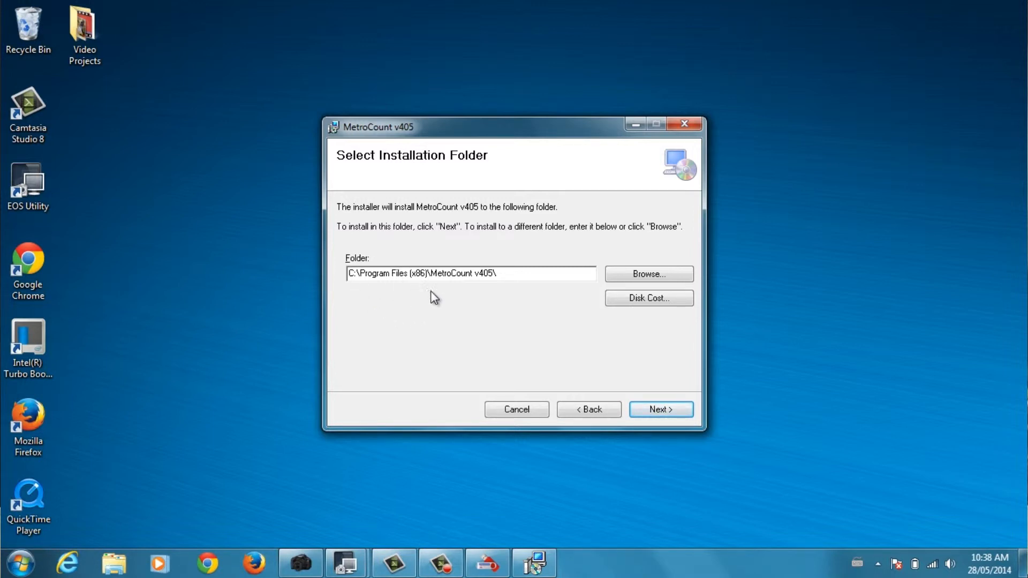
mouse_move(461, 298)
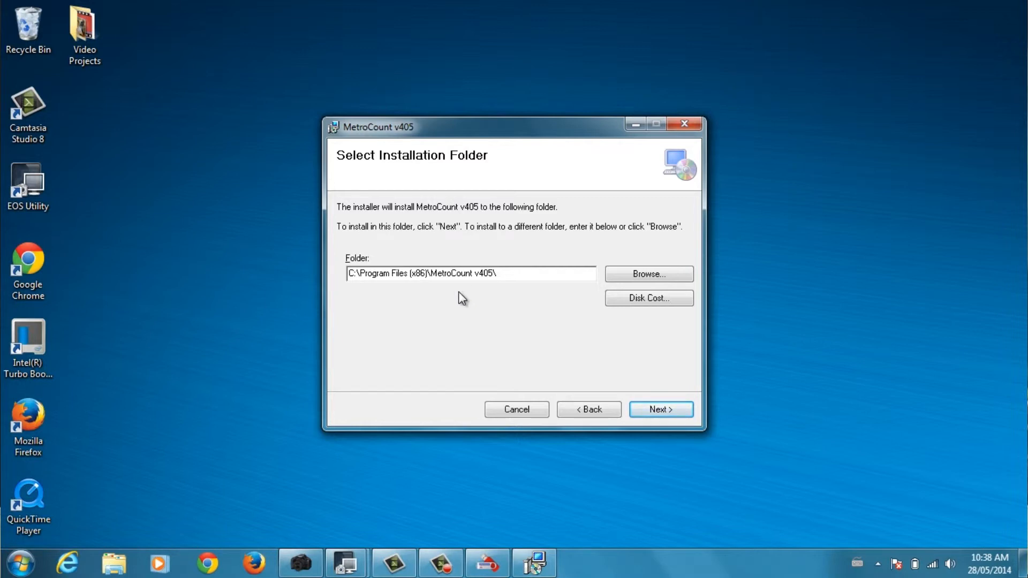
mouse_move(454, 298)
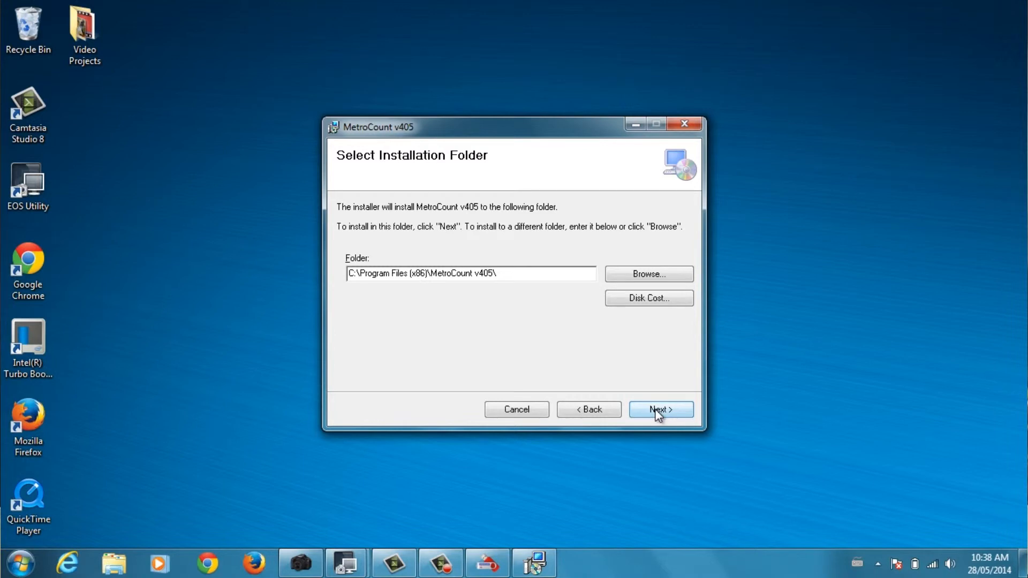
- Accept the default folder C:\Program Files (x86)\MetroCount v405\ and finish the setup
click(662, 409)
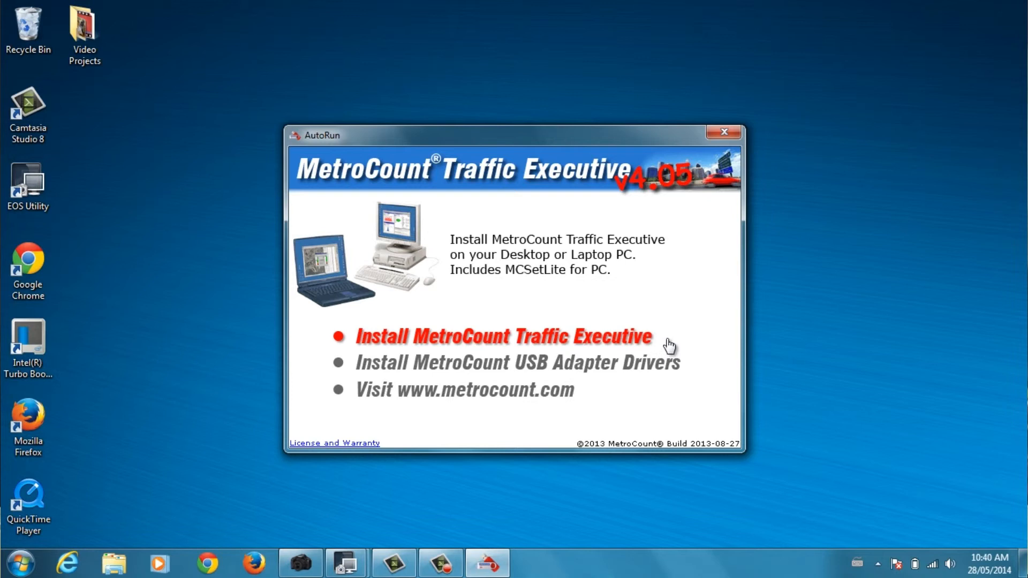
mouse_move(667, 343)
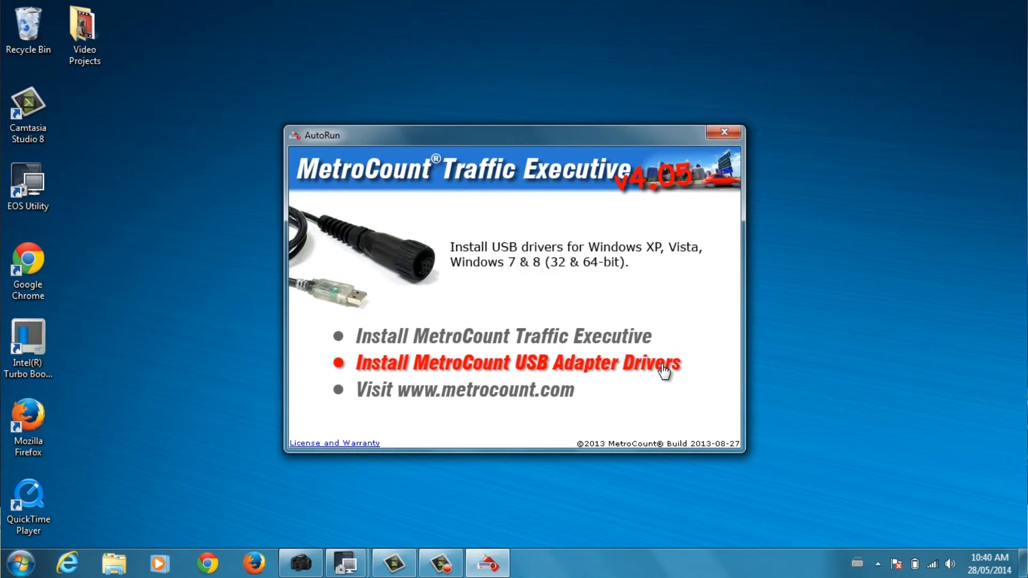
- Install the MetroCount USB adapter drivers from AutoRun and close the installer on success
click(721, 130)
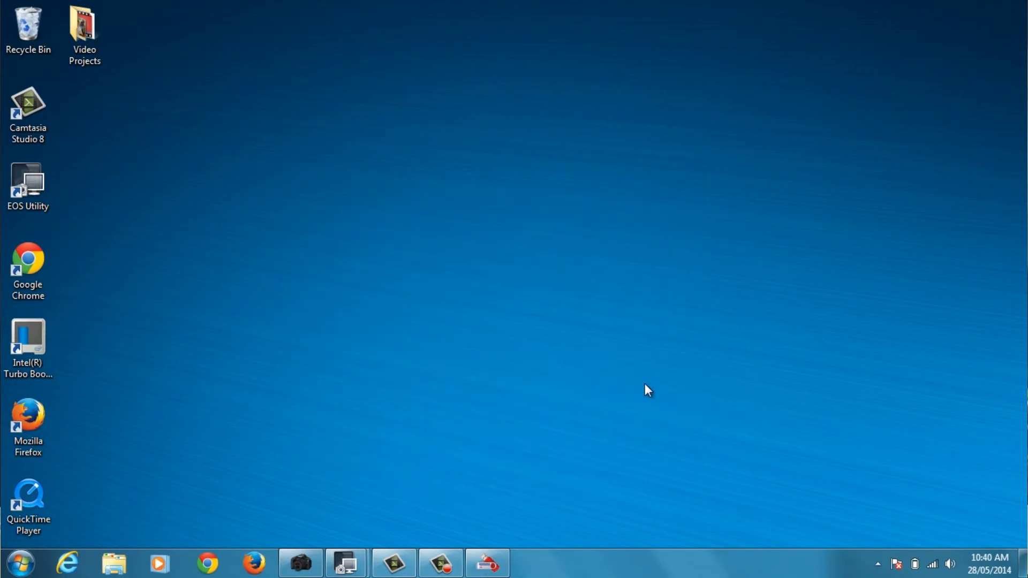
mouse_move(580, 304)
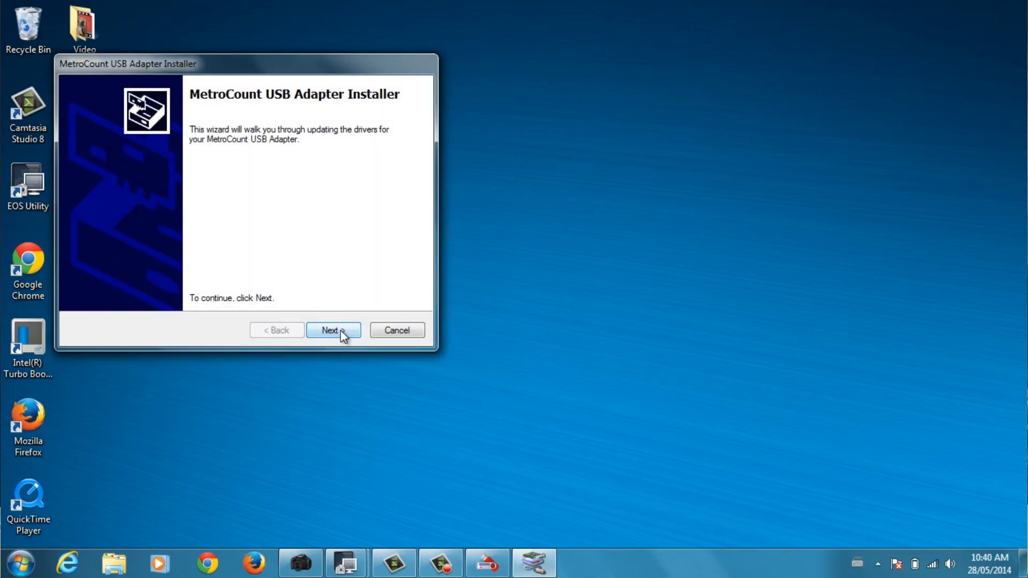
click(334, 330)
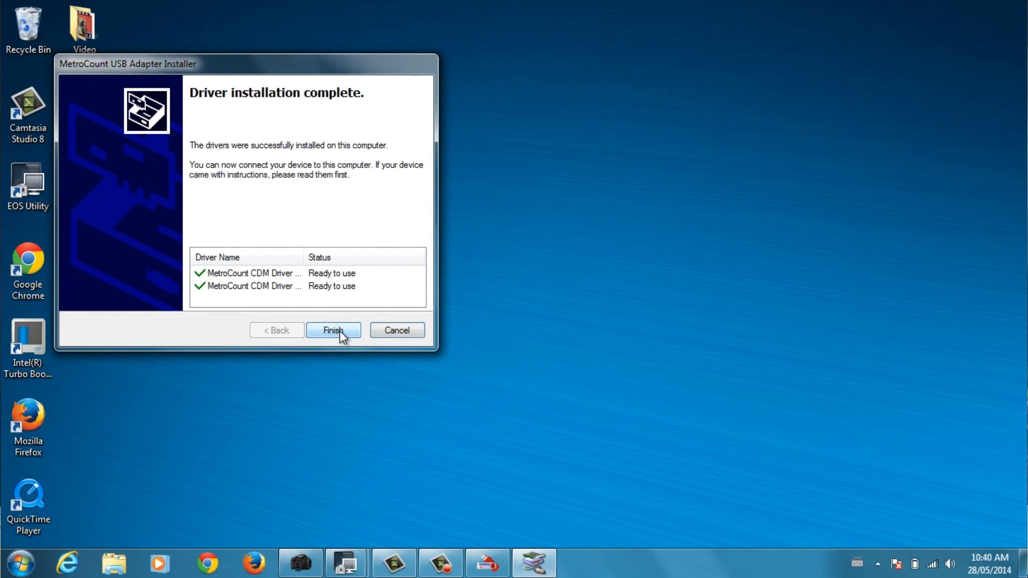
click(334, 330)
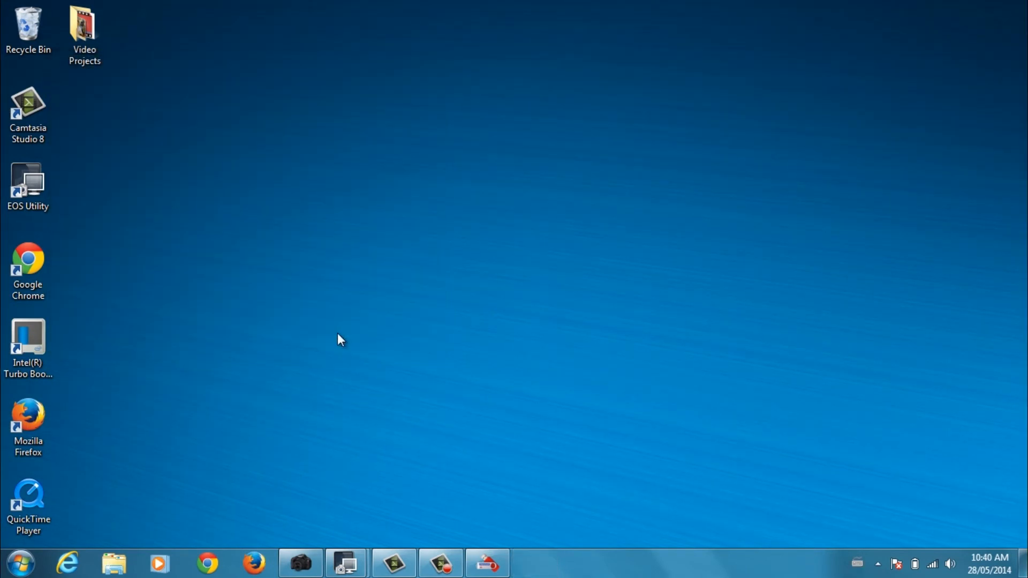
mouse_move(336, 340)
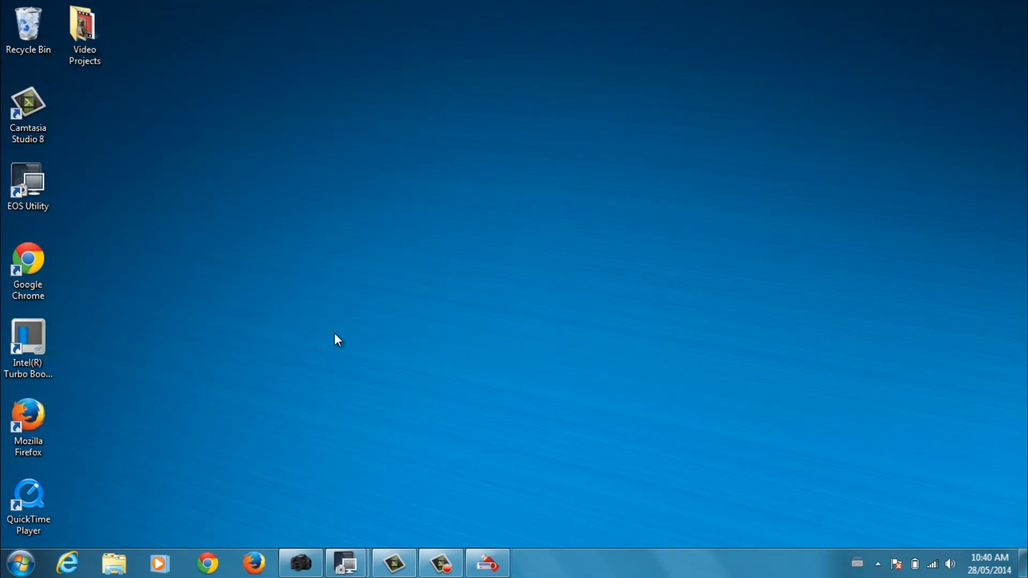